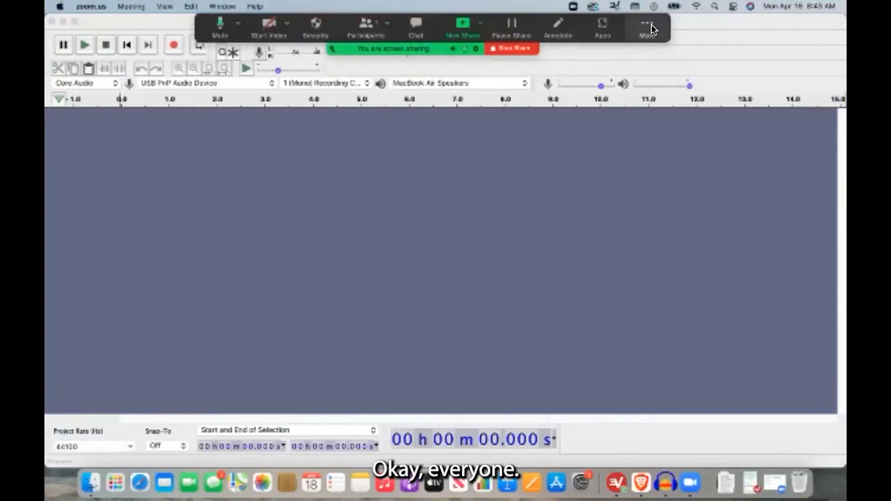
Step: Hide Zoom's floating meeting controls via the More menu
click(646, 26)
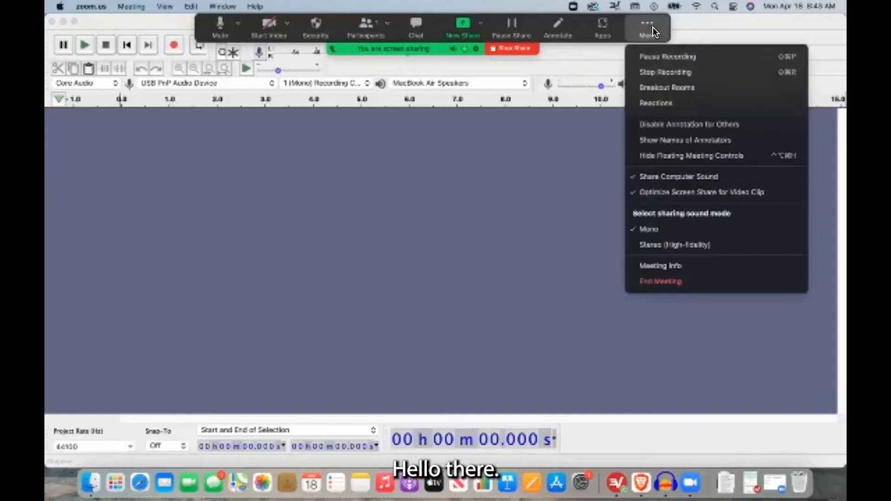
mouse_move(690, 155)
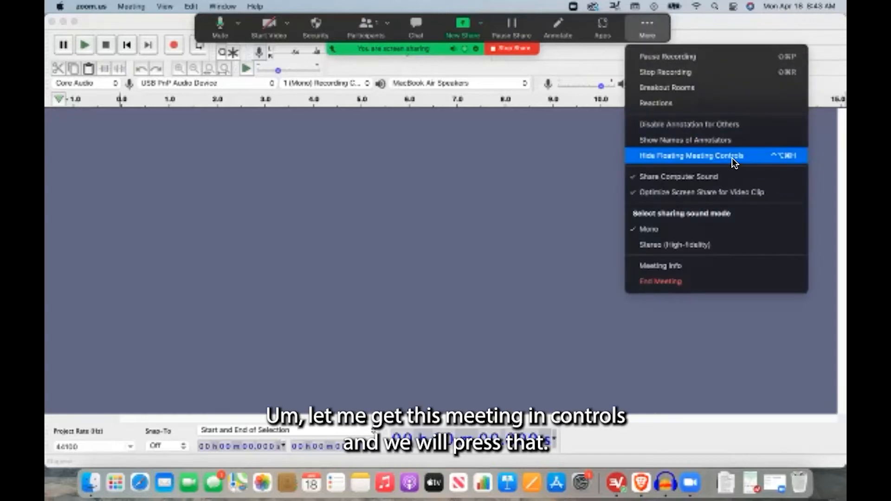
click(690, 155)
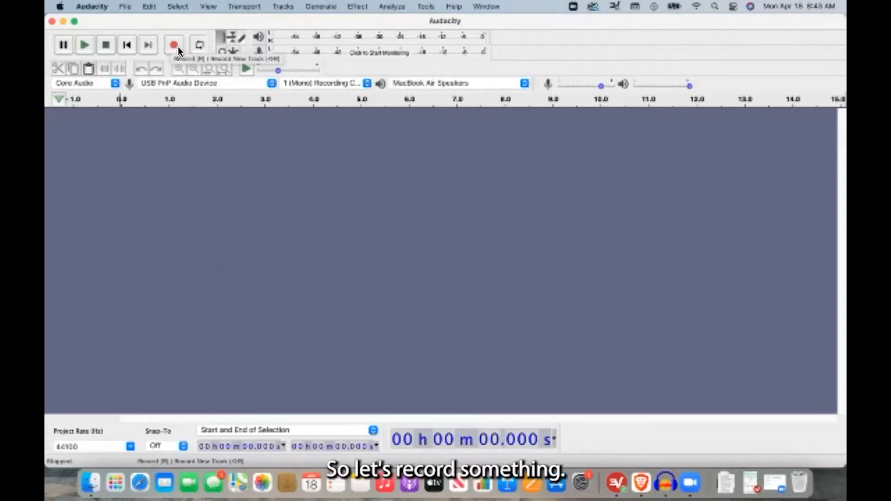
Step: Record a short spoken clip into a new mono audio track
click(174, 45)
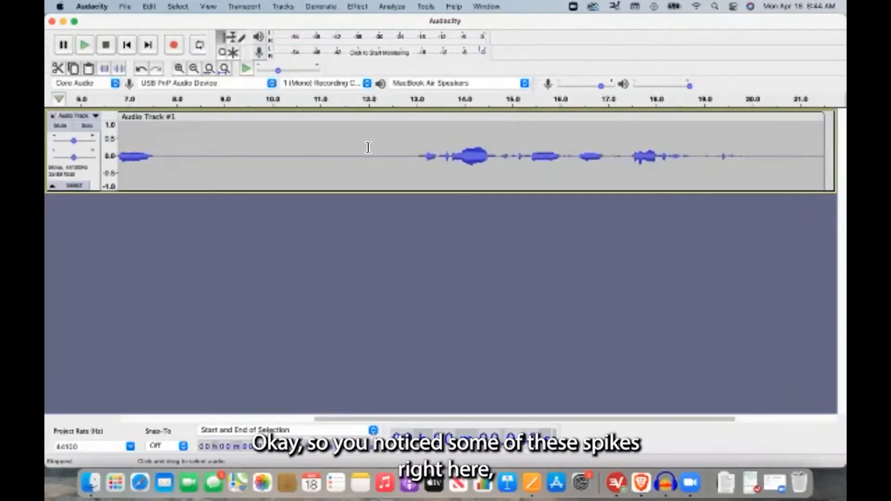
Step: Drag across the recorded track to mark a region around 8.5 seconds
drag(201, 156, 367, 156)
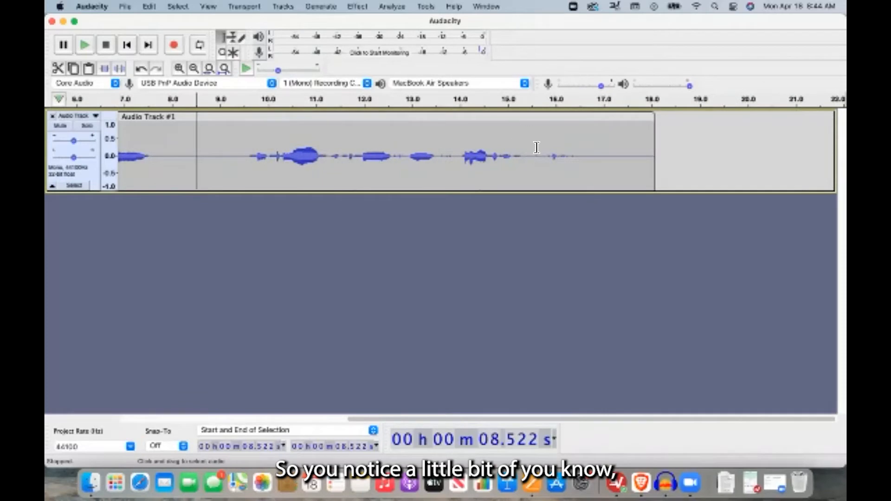
mouse_move(497, 152)
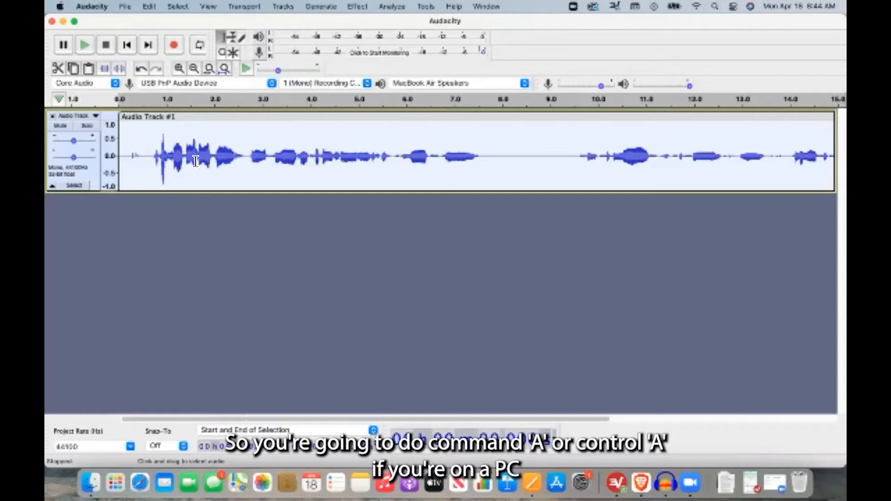
Step: Apply Click Removal to the whole recording with the threshold set to 210
click(357, 6)
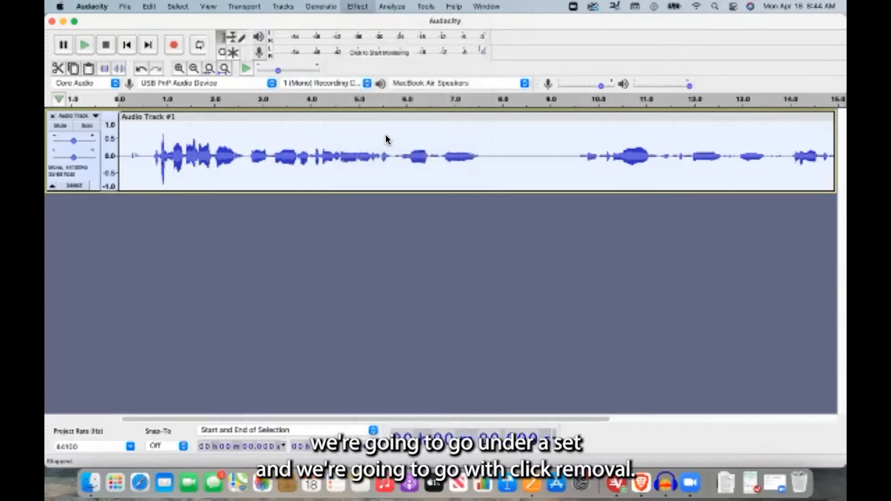
click(357, 6)
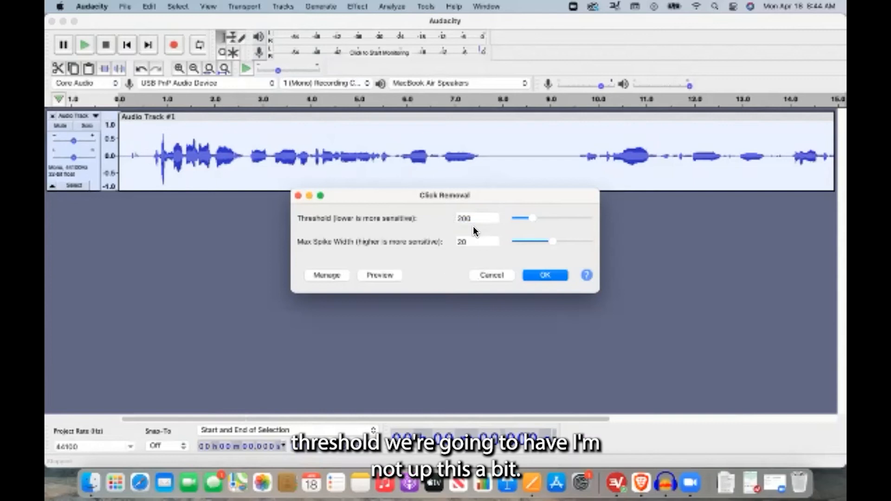
click(476, 218)
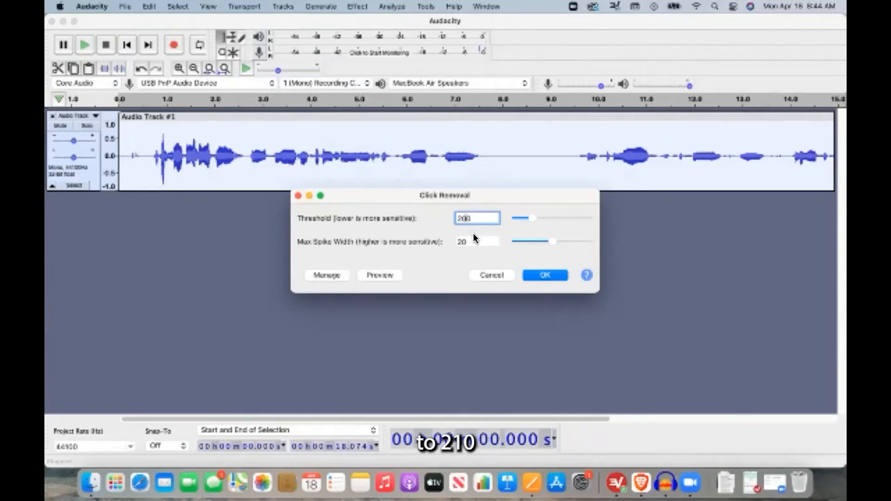
text(210)
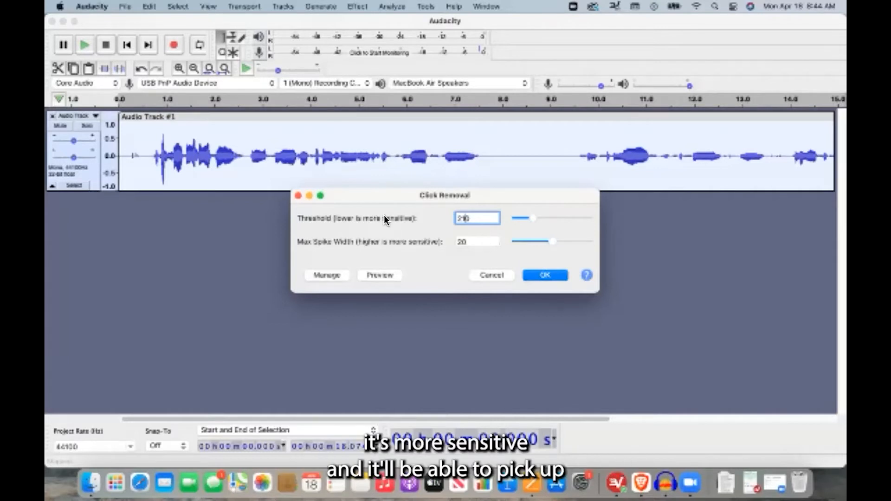
mouse_move(405, 231)
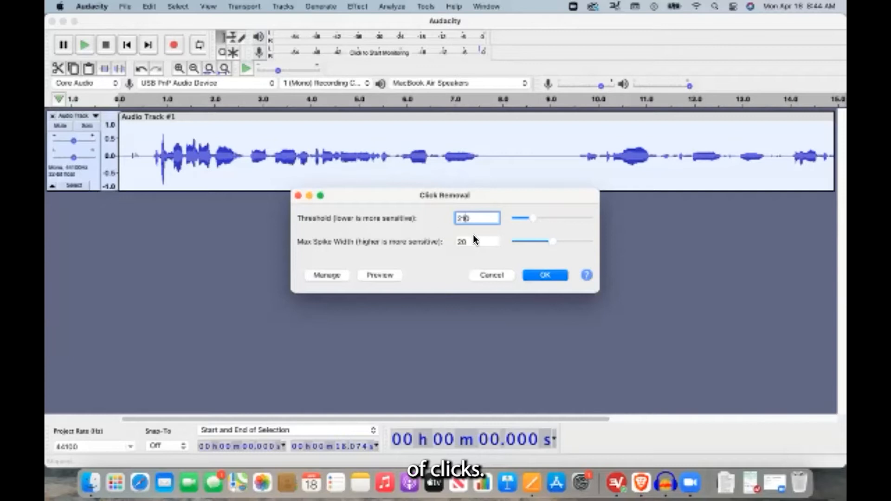
click(544, 276)
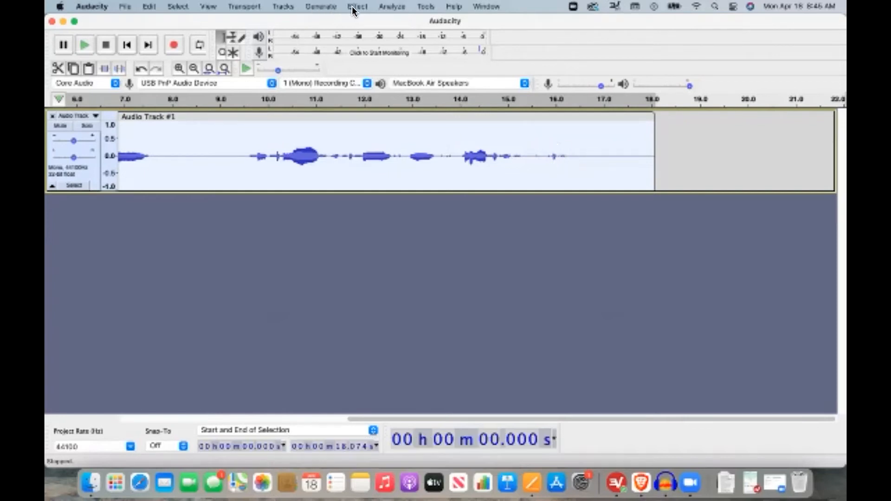
Step: Reopen Click Removal with a lower threshold, leaving the project with no tracks
click(357, 6)
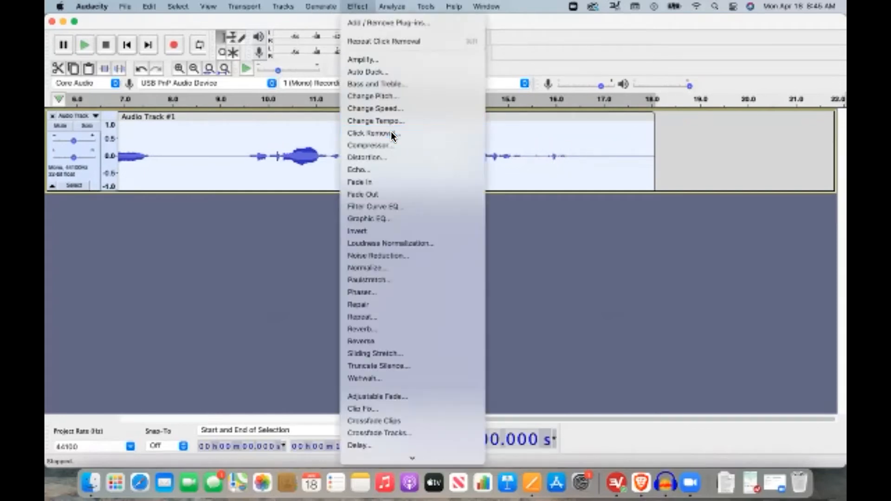
click(372, 133)
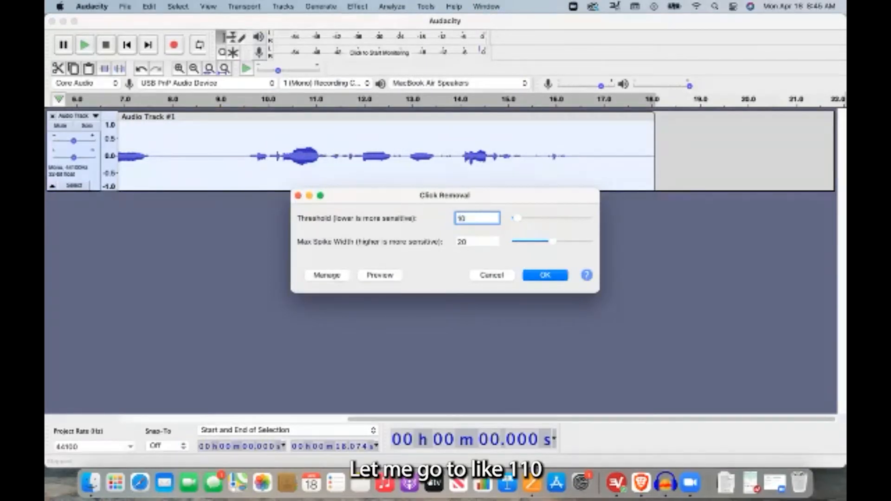
click(544, 275)
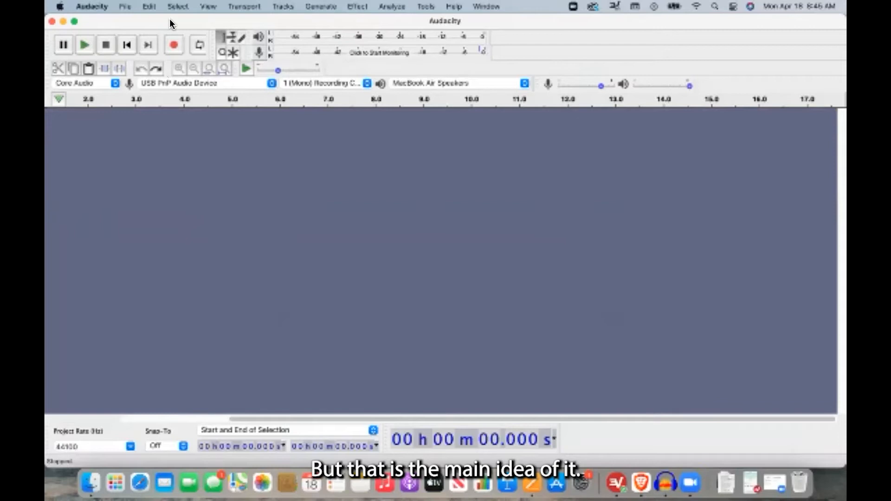
Step: Record a new speech take with a quiet pause into a fresh track
click(173, 45)
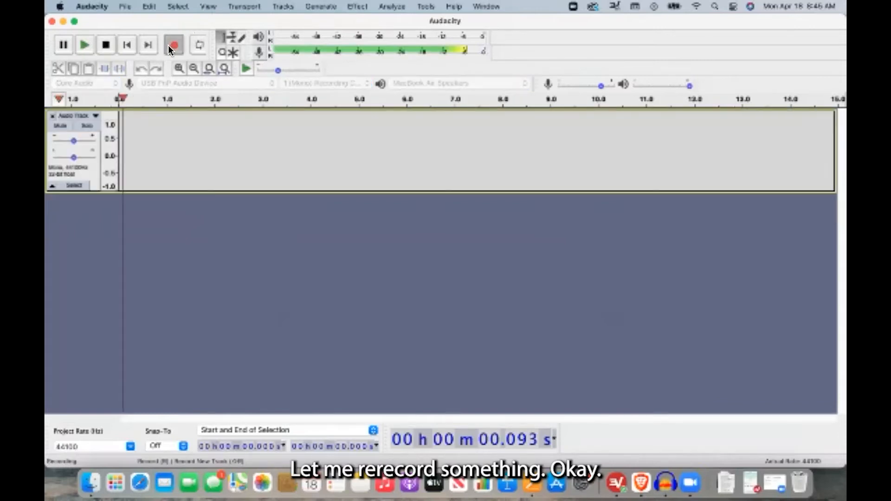
click(173, 45)
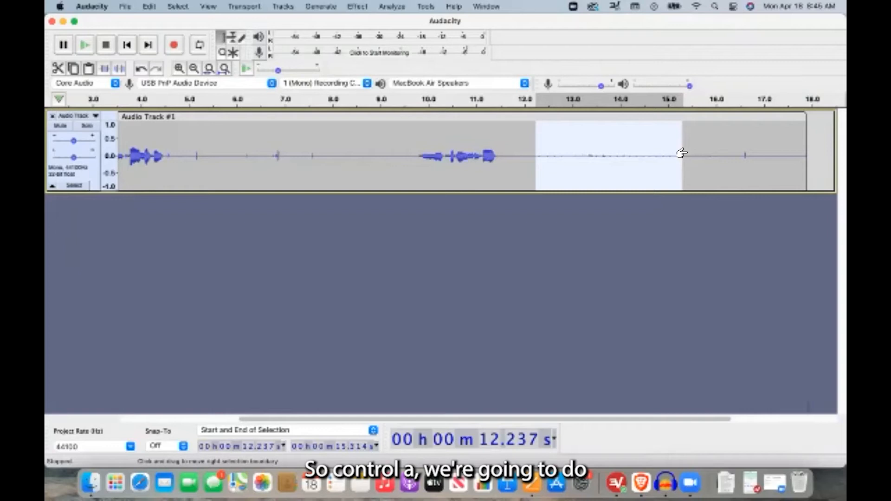
Step: Apply Click Removal to the new take with threshold 110 and max spike width 24
click(357, 6)
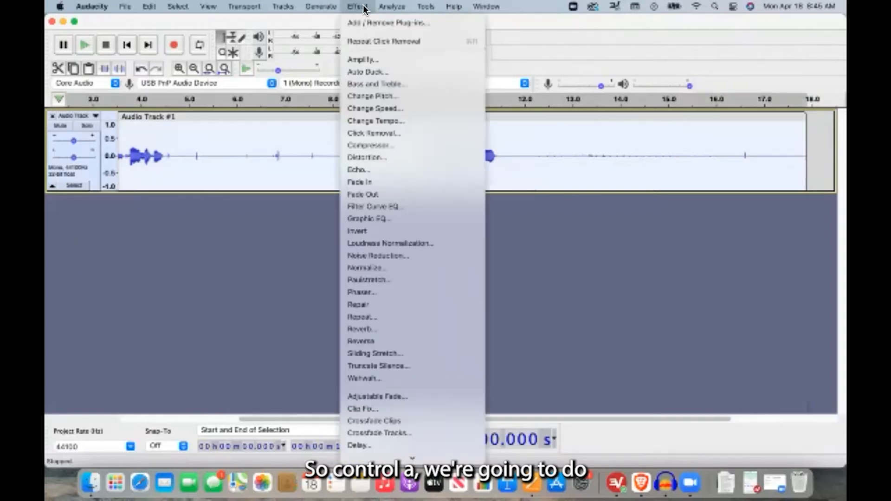
mouse_move(374, 134)
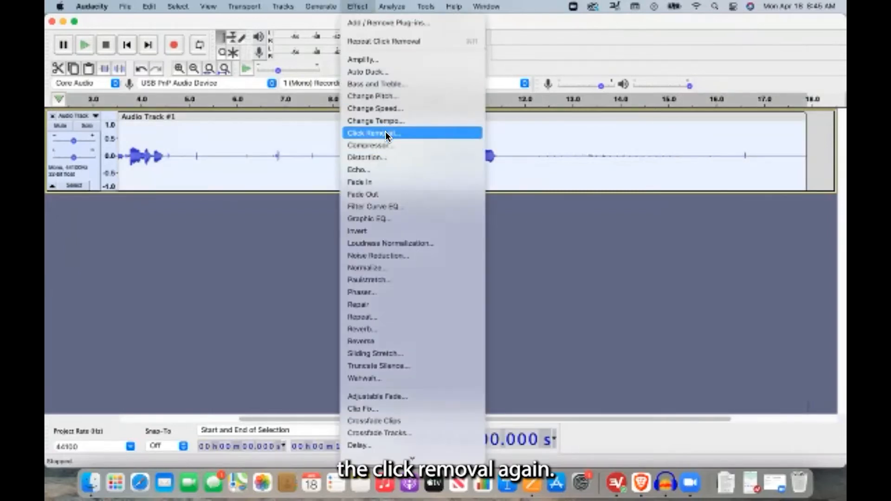
click(373, 132)
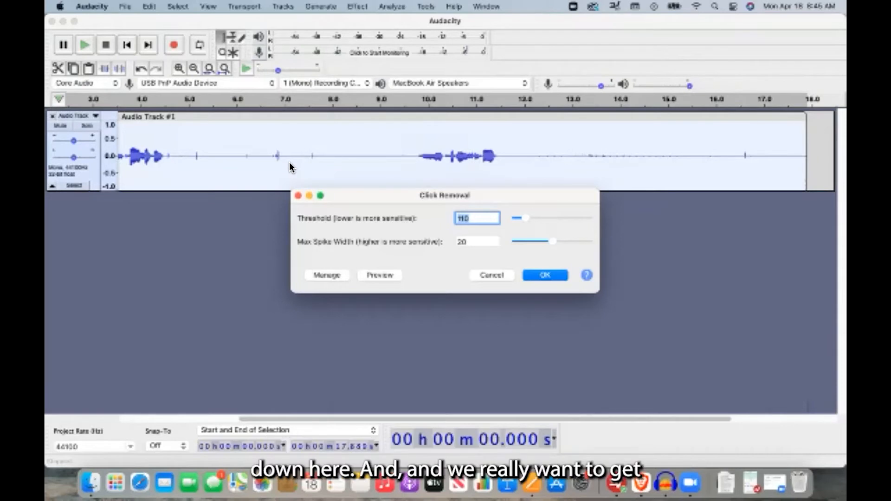
mouse_move(295, 157)
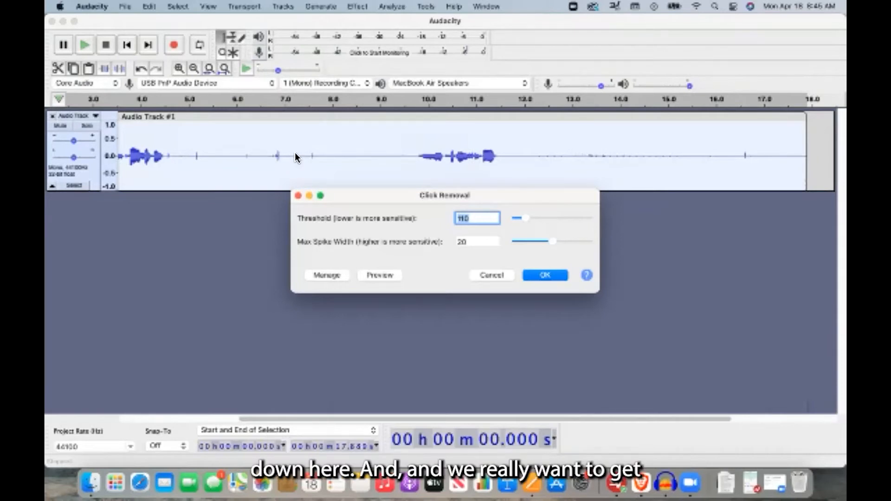
mouse_move(349, 166)
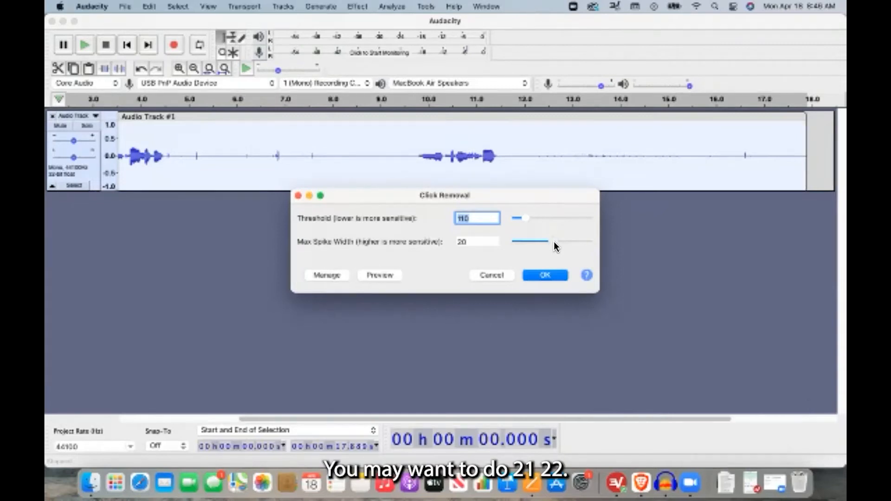
drag(528, 241, 554, 241)
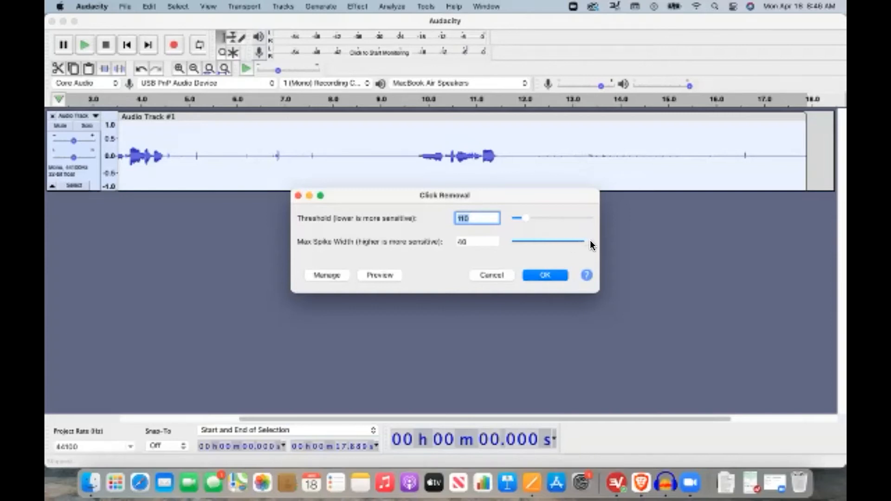
drag(590, 246, 560, 241)
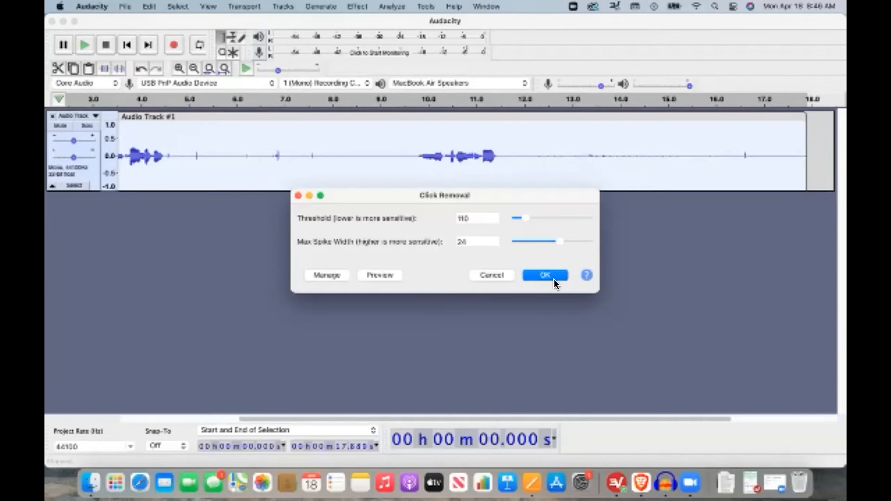
click(544, 275)
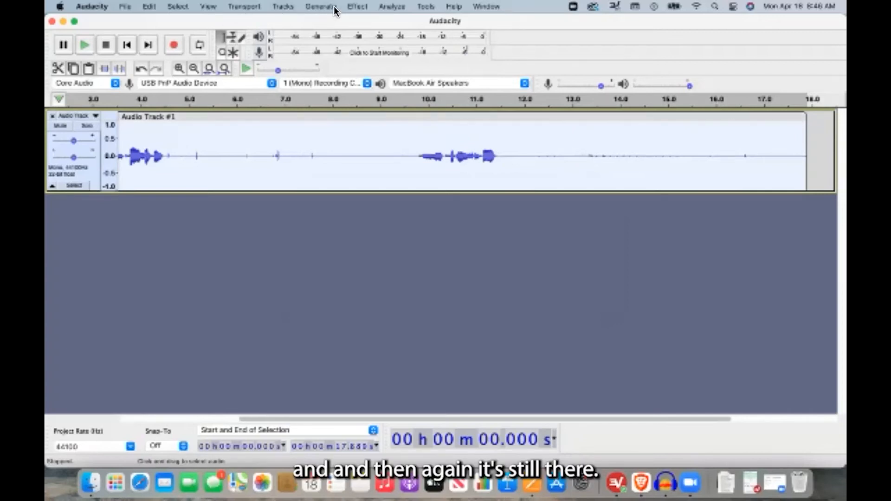
mouse_move(296, 71)
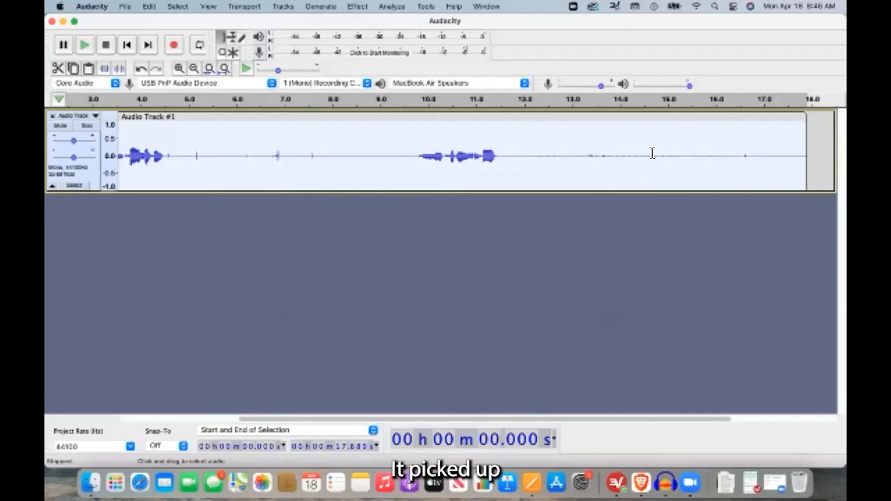
mouse_move(729, 121)
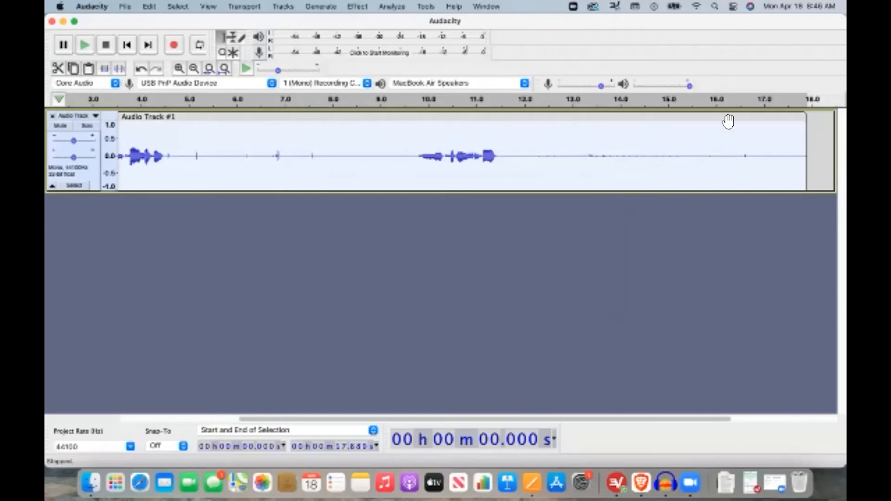
Step: Run Click Removal again with a lower threshold of about 72 and spike width 20
click(358, 6)
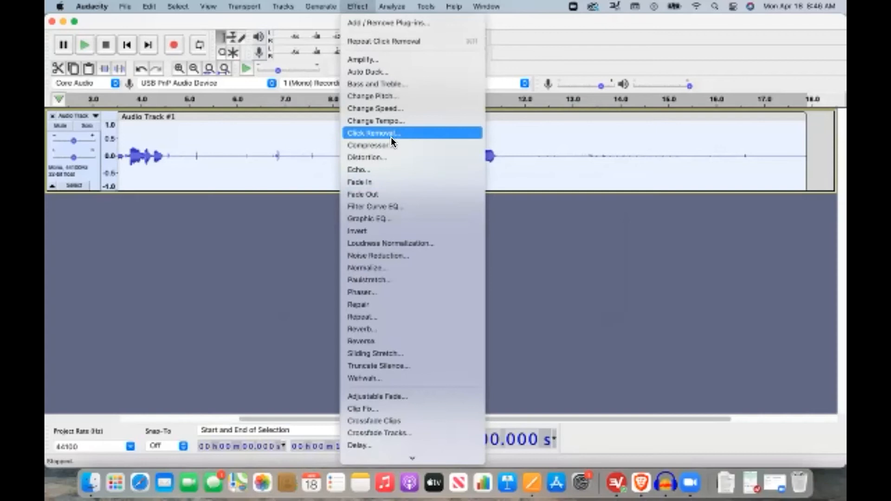
click(373, 132)
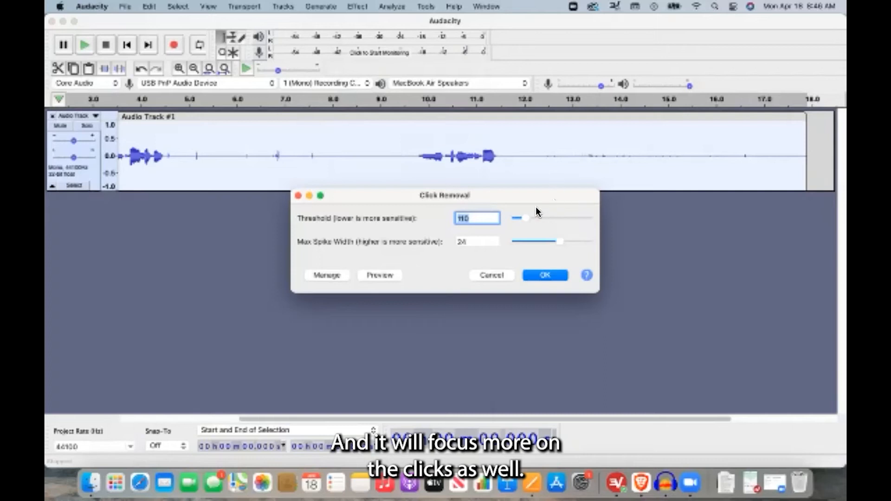
drag(529, 219, 514, 219)
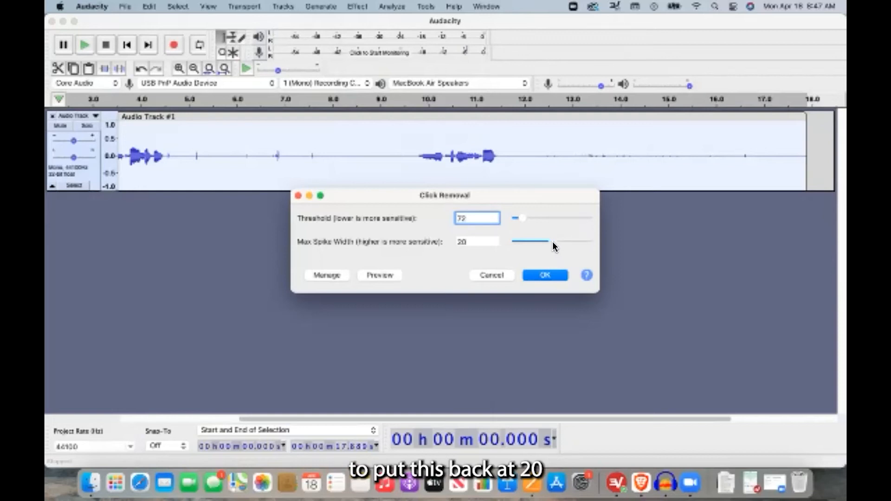
click(544, 275)
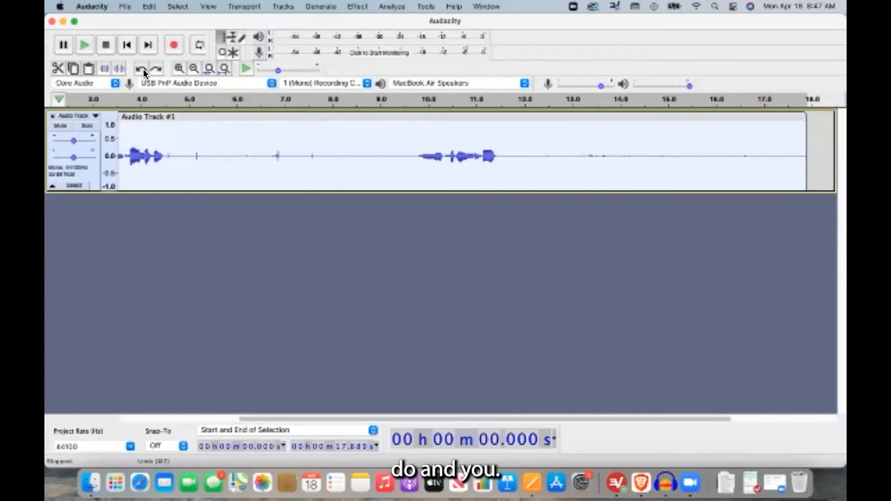
mouse_move(350, 146)
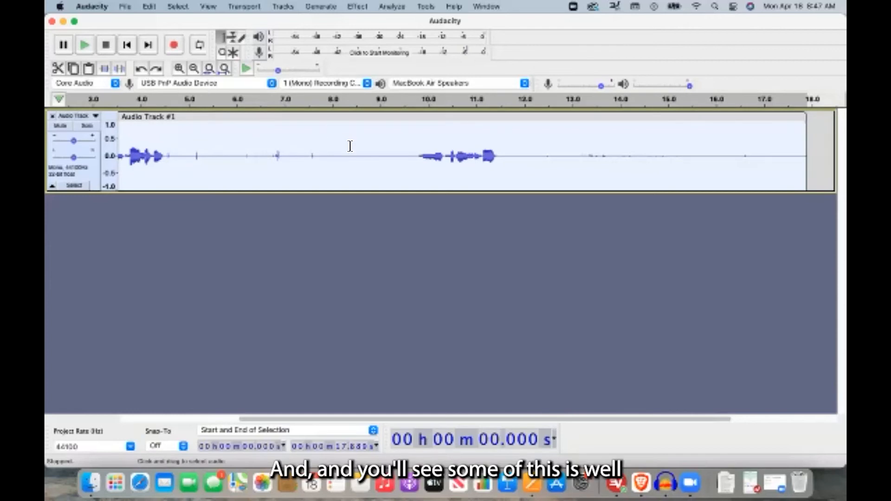
mouse_move(309, 121)
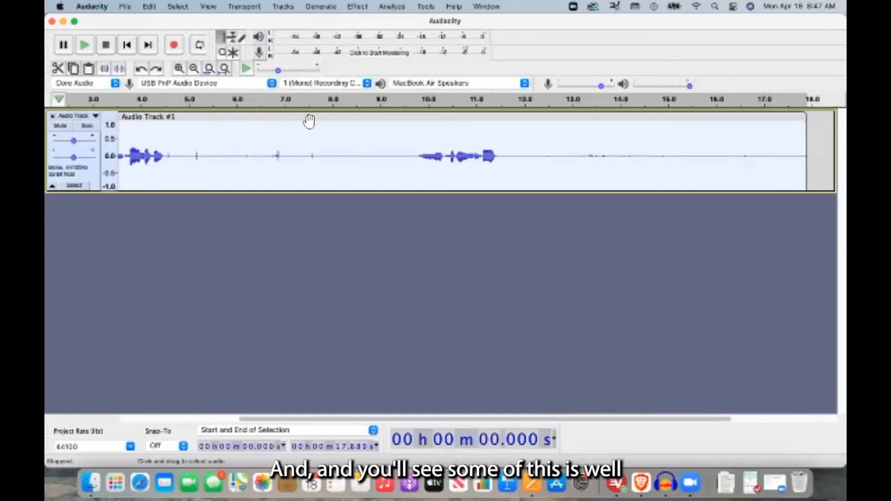
mouse_move(545, 154)
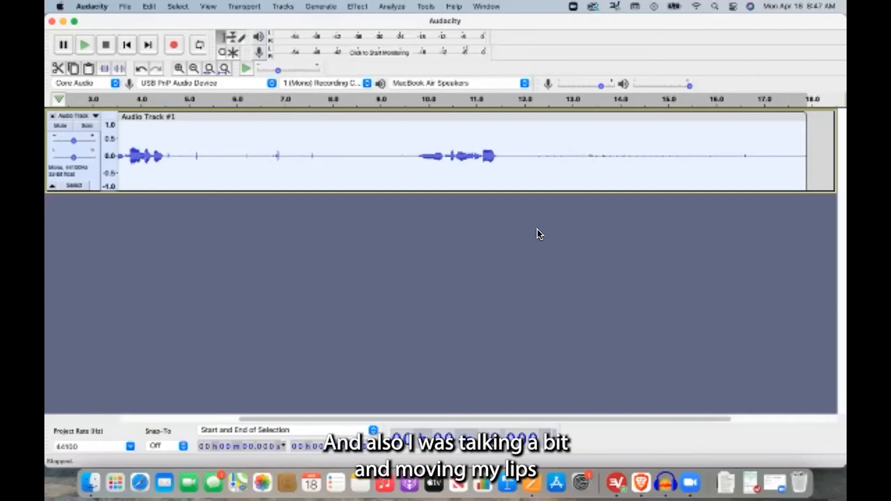
mouse_move(628, 163)
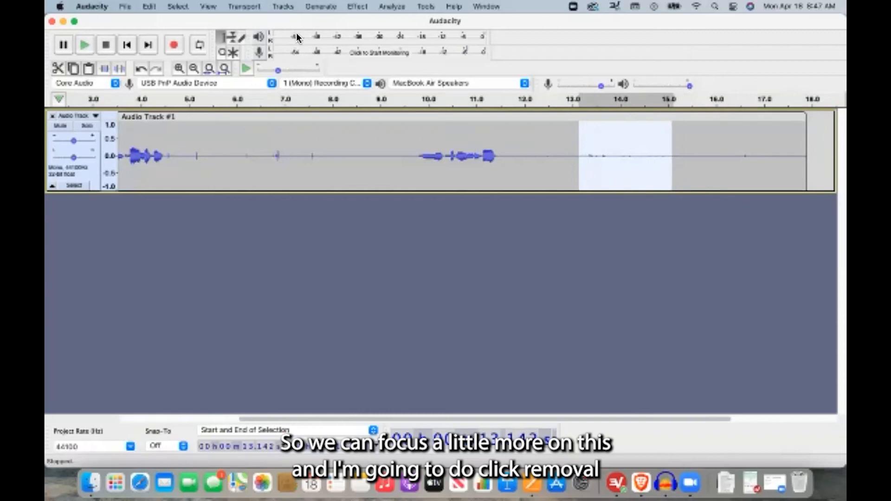
Step: Run Click Removal at threshold 60, spike width 20 on the selected 13.1–15.1 s section
click(357, 6)
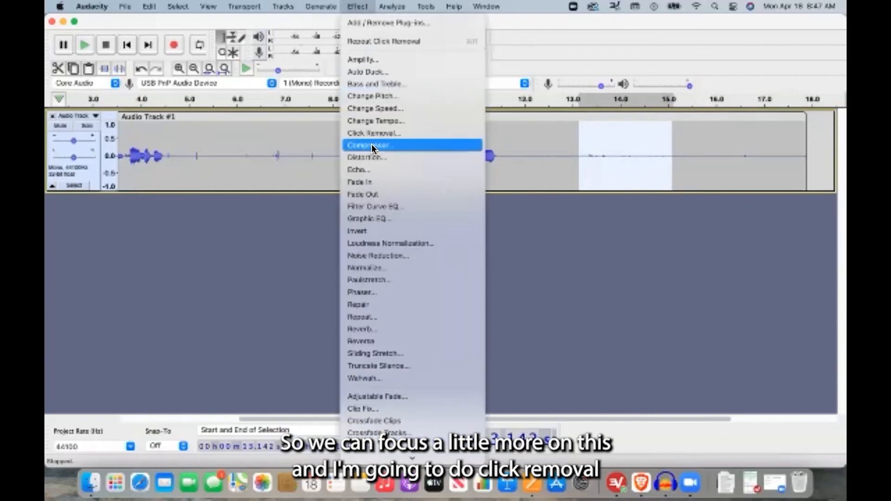
click(375, 132)
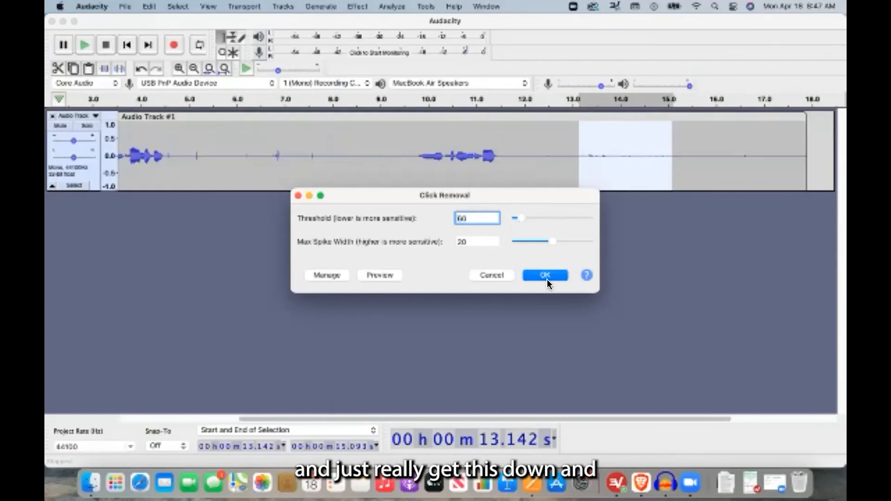
click(544, 275)
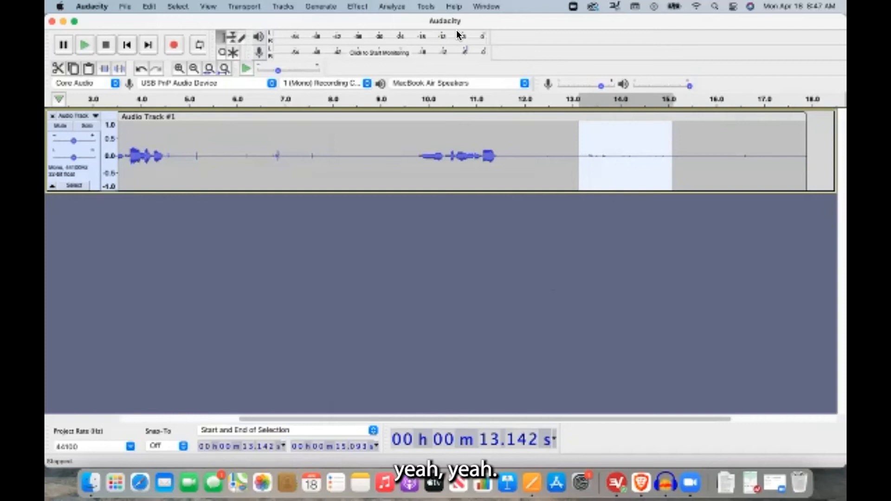
click(357, 6)
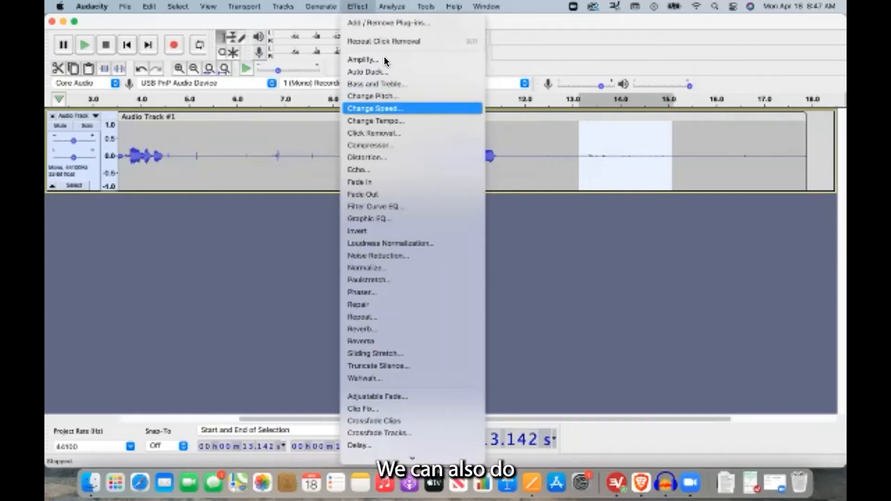
mouse_move(404, 268)
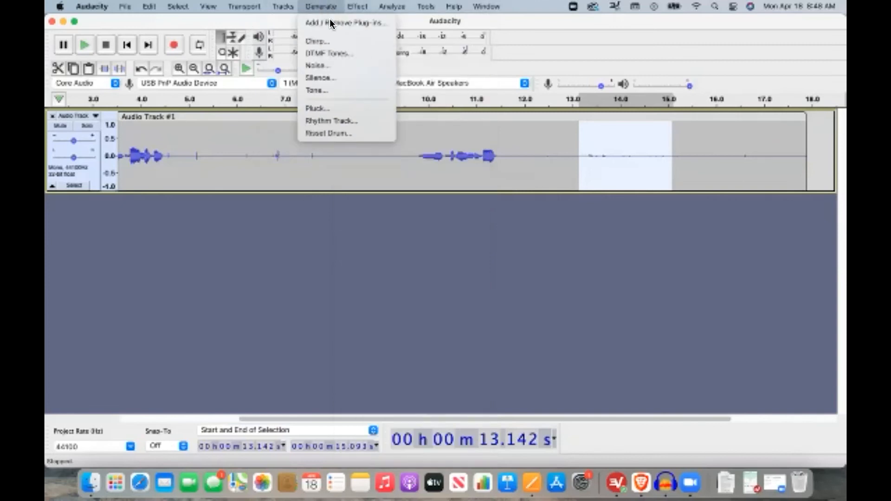
Step: Generate silence over the quiet section, then select from 12.783 s to about 15.1 s
click(320, 78)
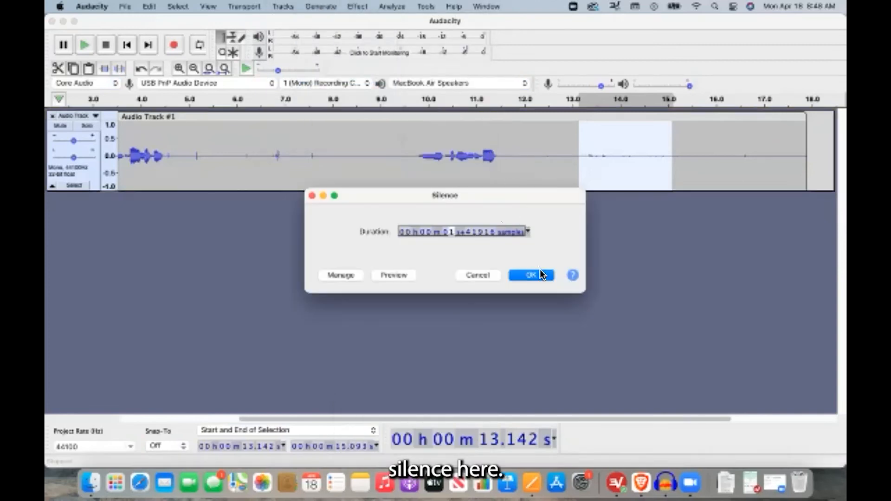
click(530, 275)
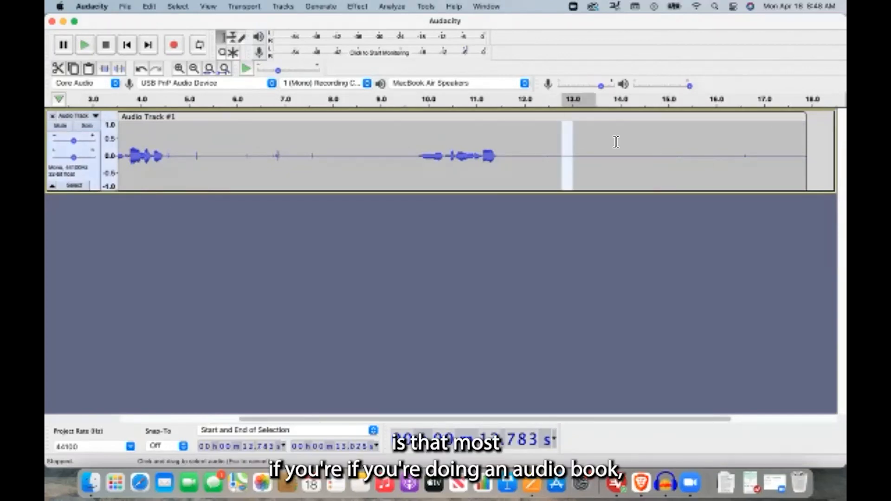
drag(571, 156, 671, 165)
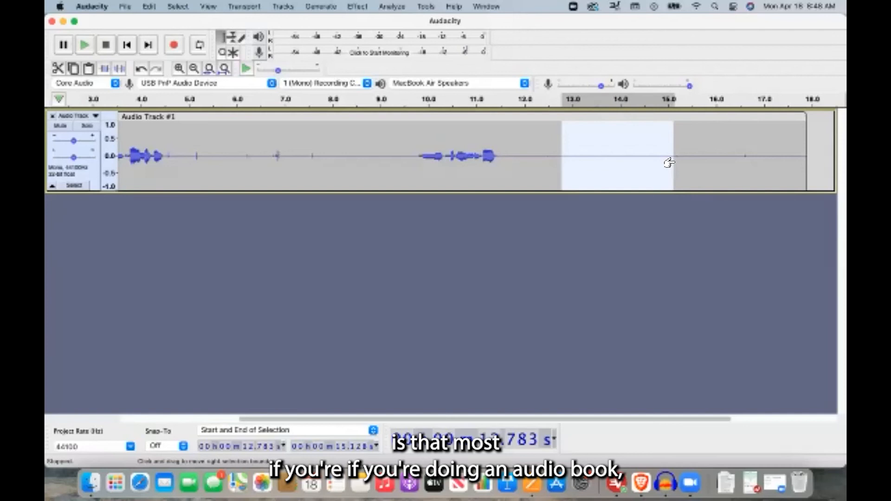